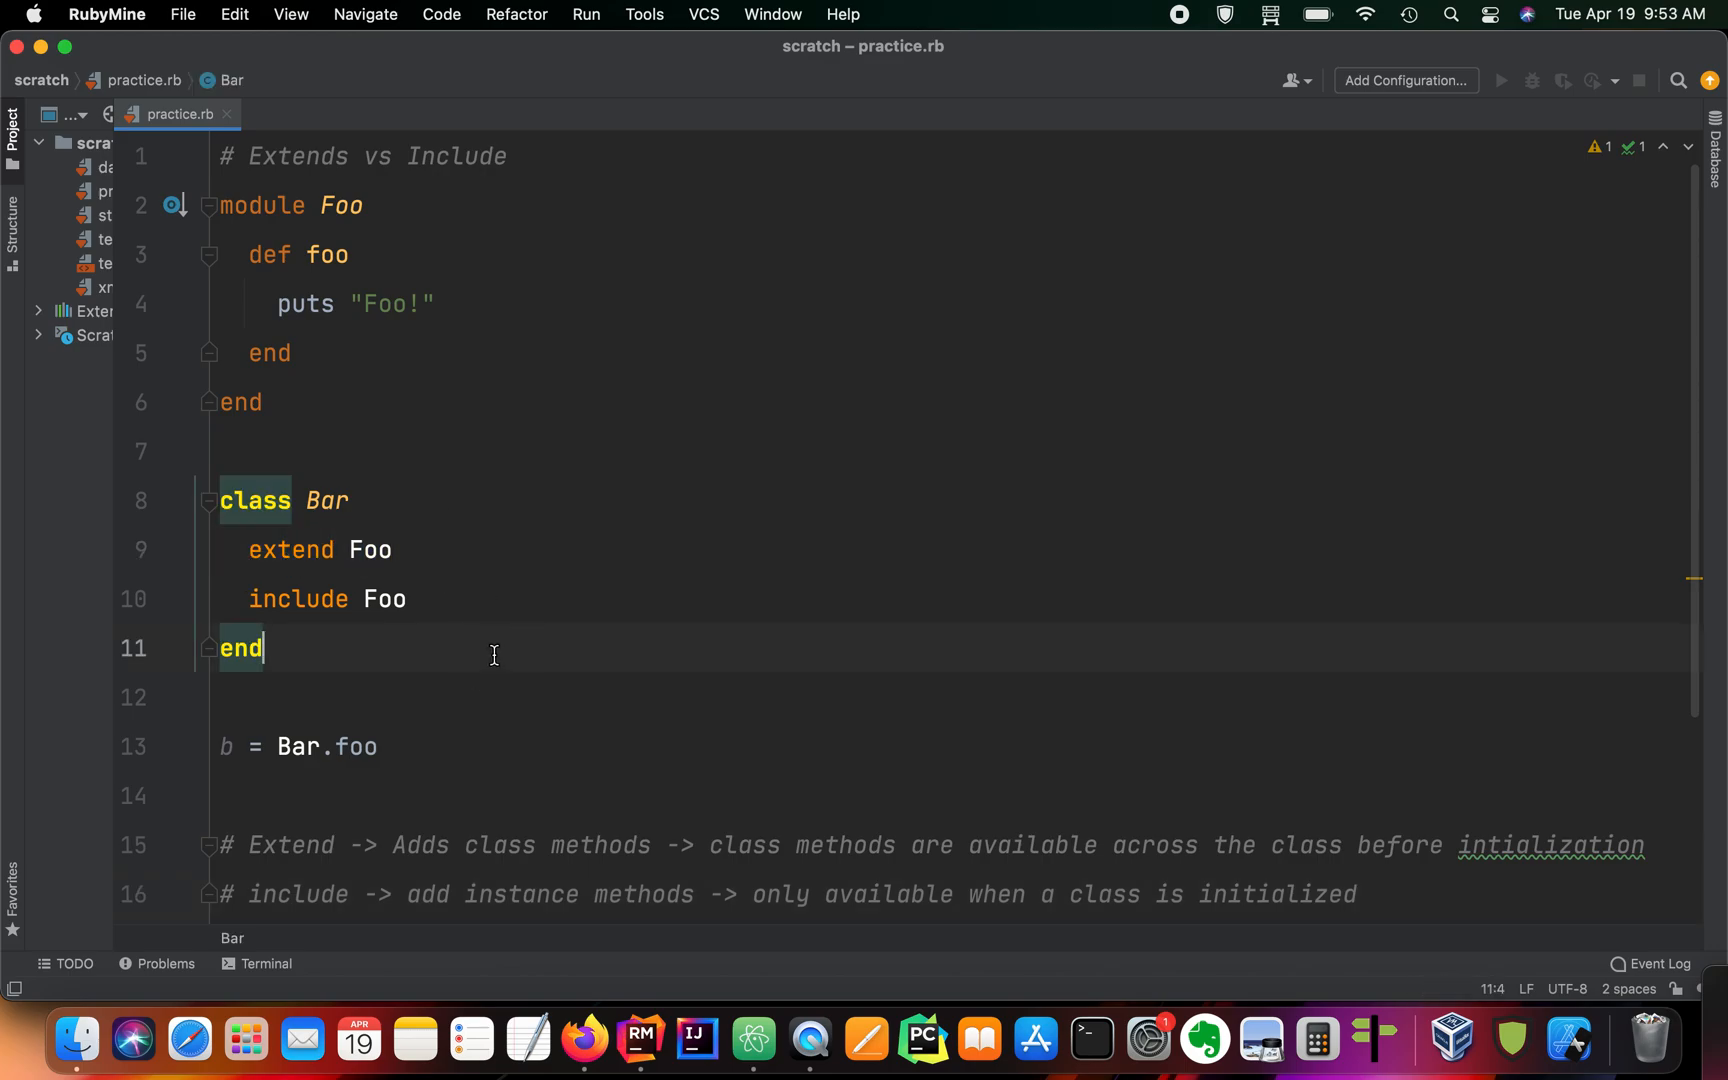
pyautogui.click(1366, 662)
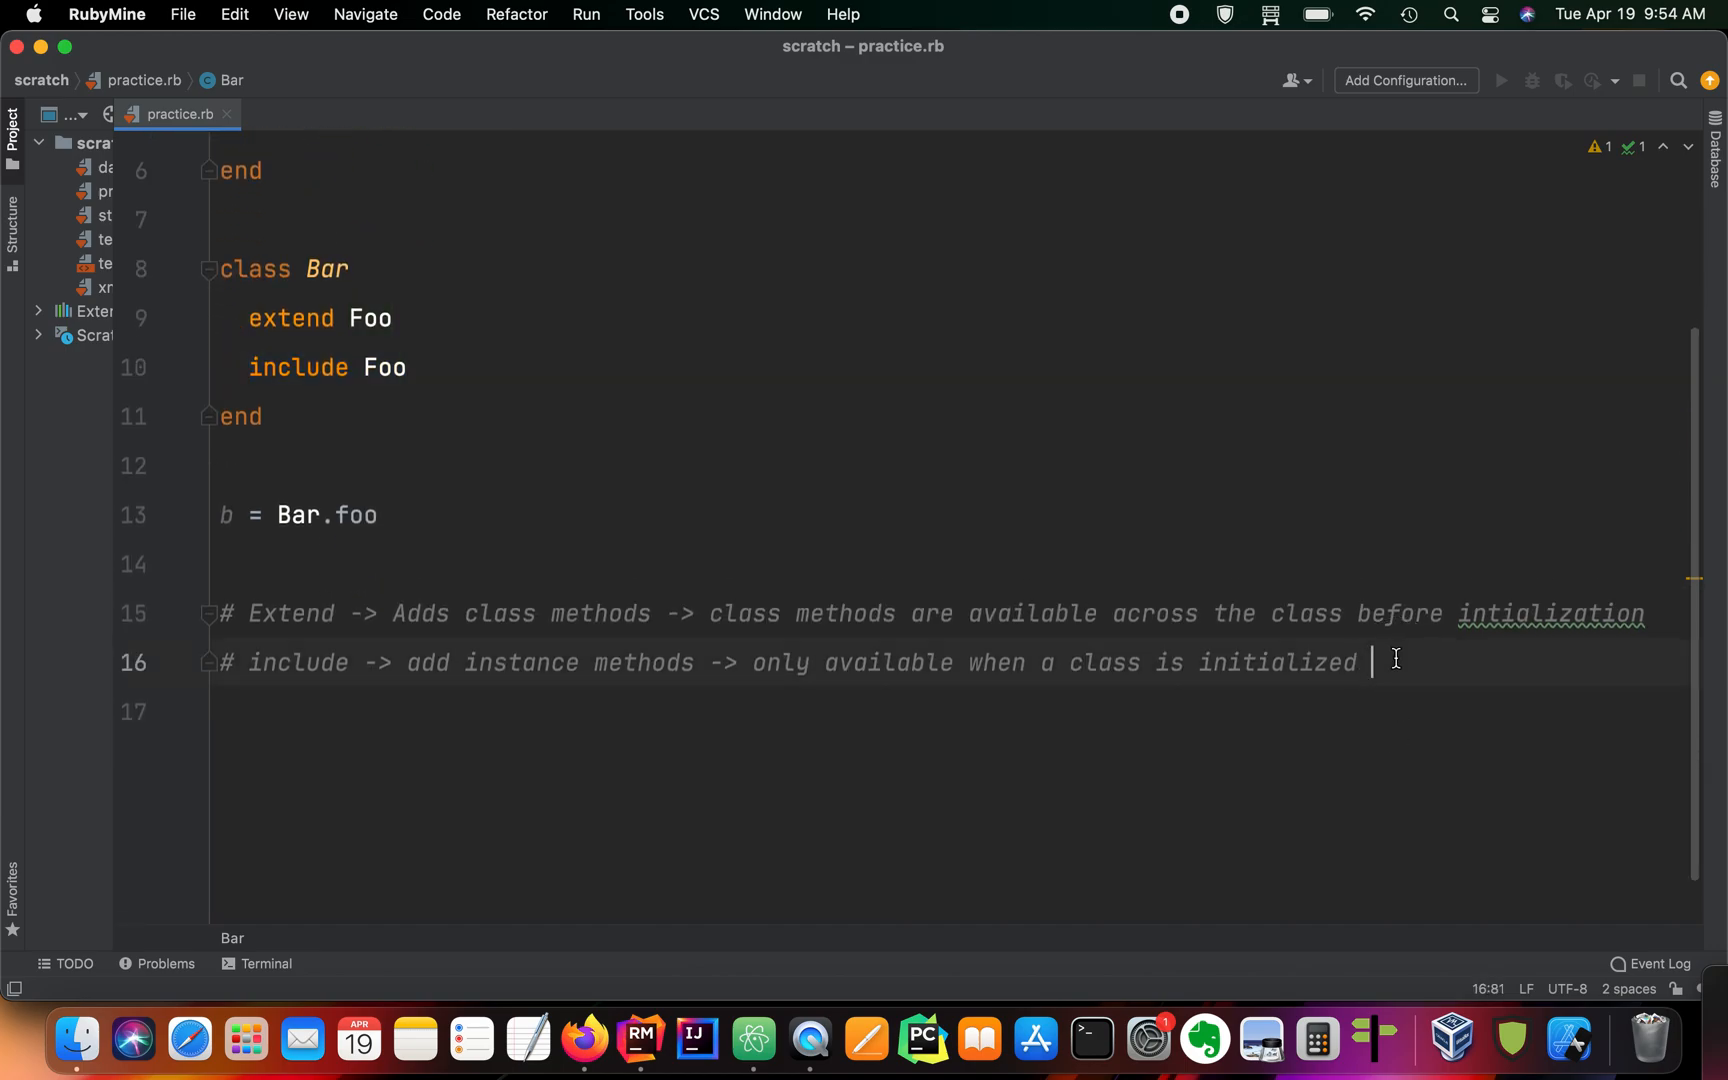